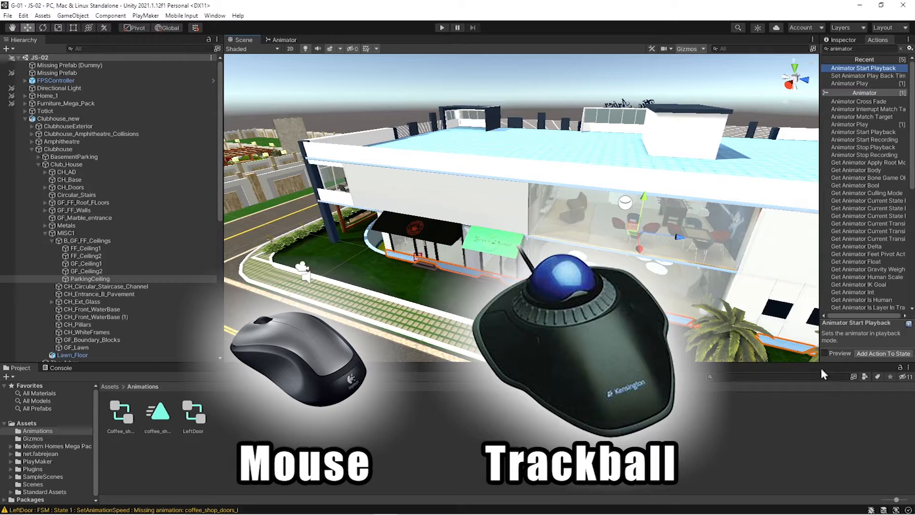
{"action": "mouse_move", "coordinate": [692, 276]}
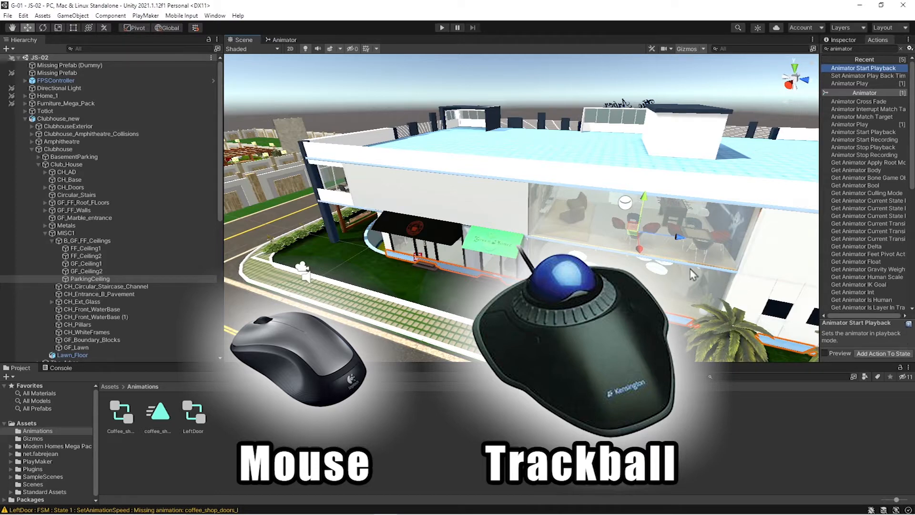
{"action": "mouse_move", "coordinate": [464, 213]}
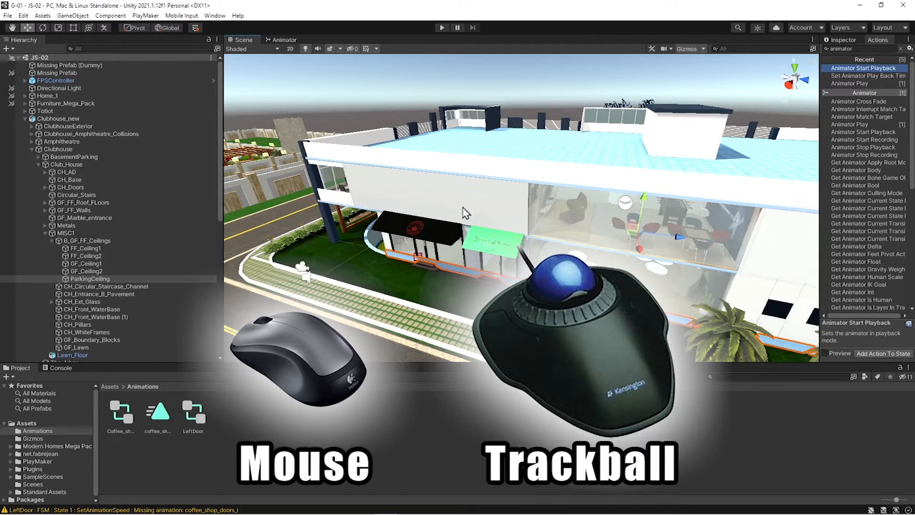
{"action": "mouse_move", "coordinate": [671, 221]}
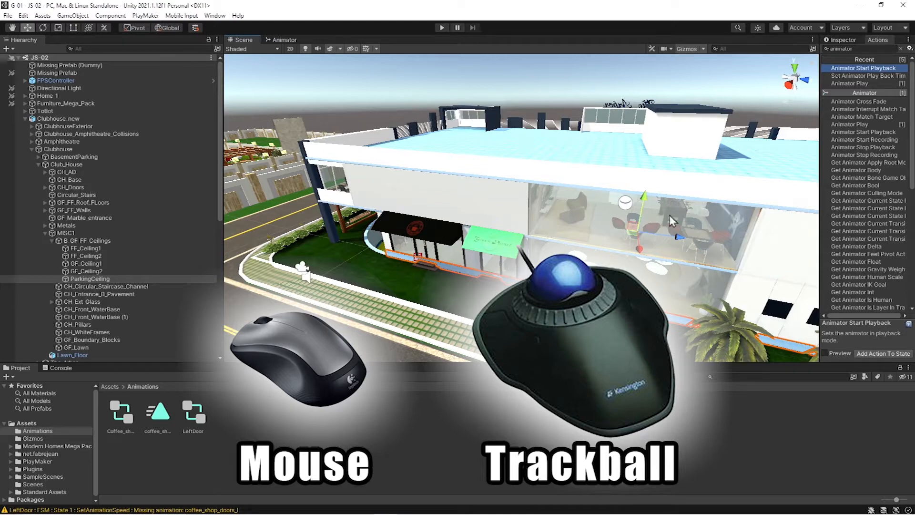
{"action": "mouse_move", "coordinate": [552, 145]}
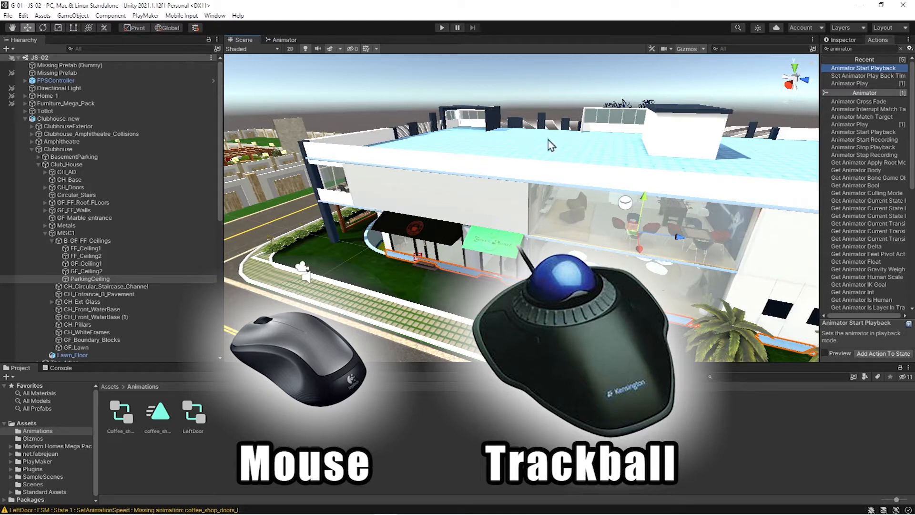
{"action": "mouse_move", "coordinate": [635, 171]}
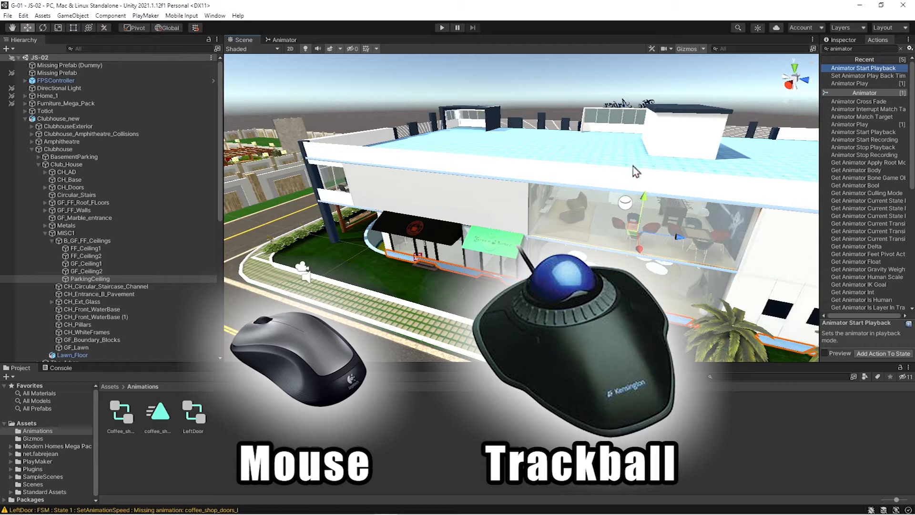
{"action": "mouse_move", "coordinate": [445, 217]}
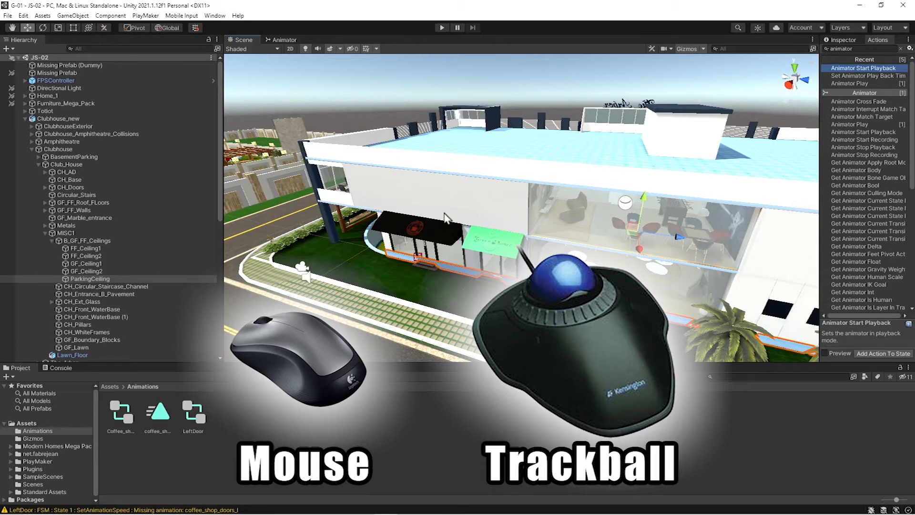